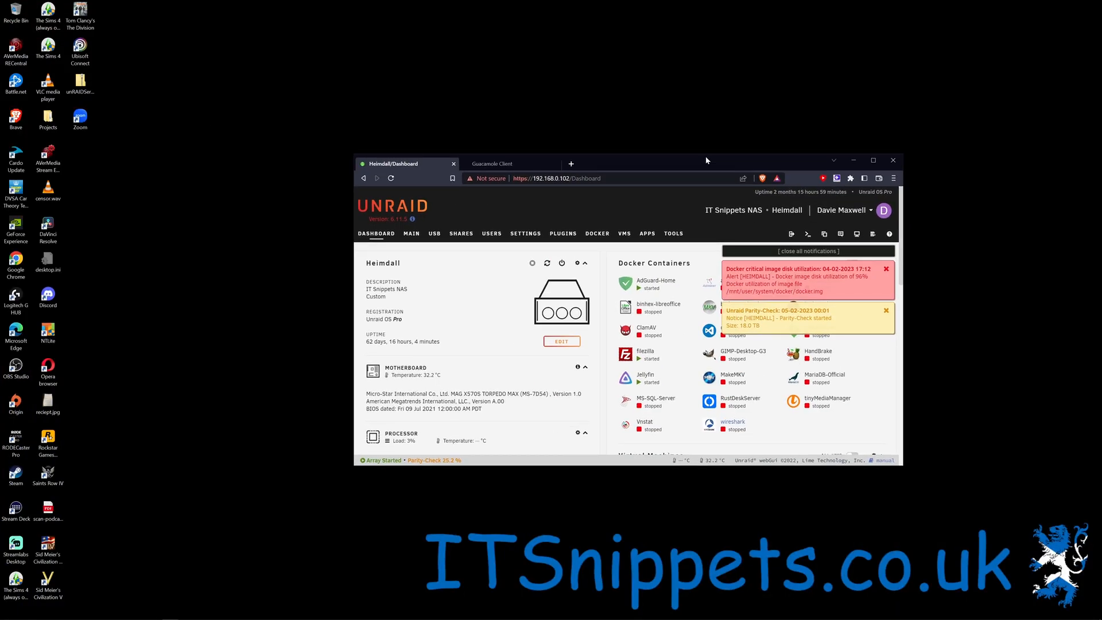
Maximize the Unraid dashboard window, where Docker image usage shows a critical 92%.
left_click(872, 159)
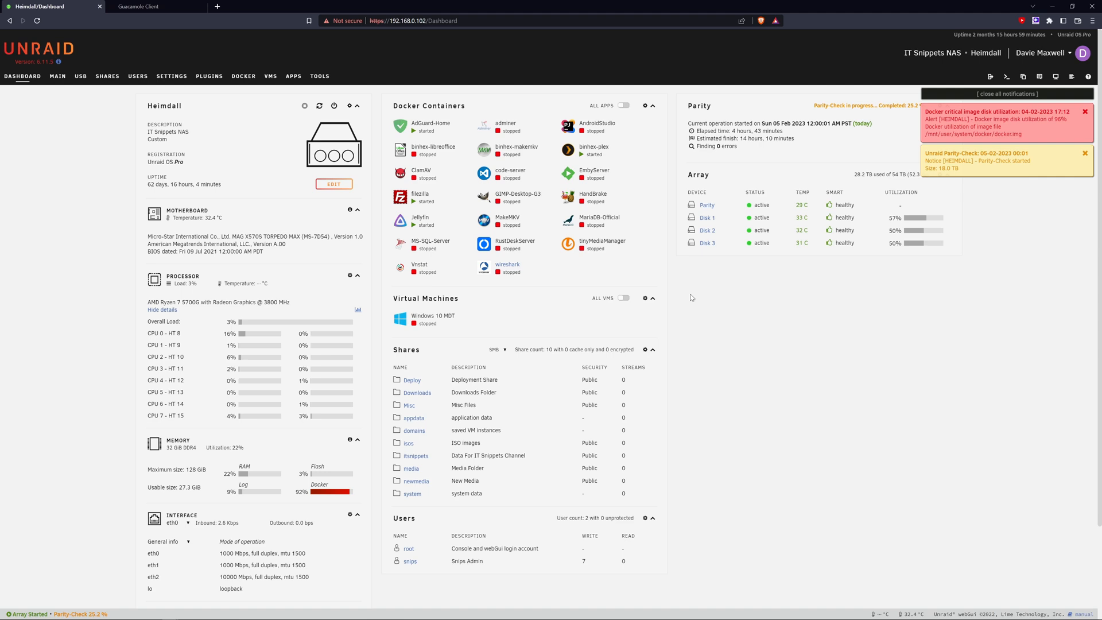
mouse_move(372, 472)
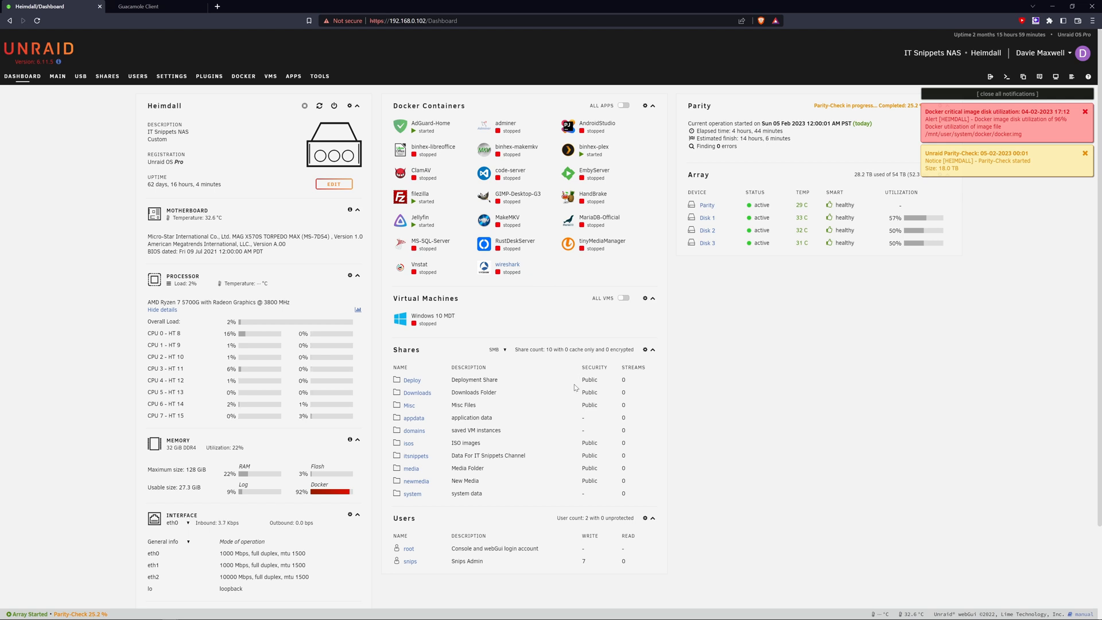
mouse_move(826, 264)
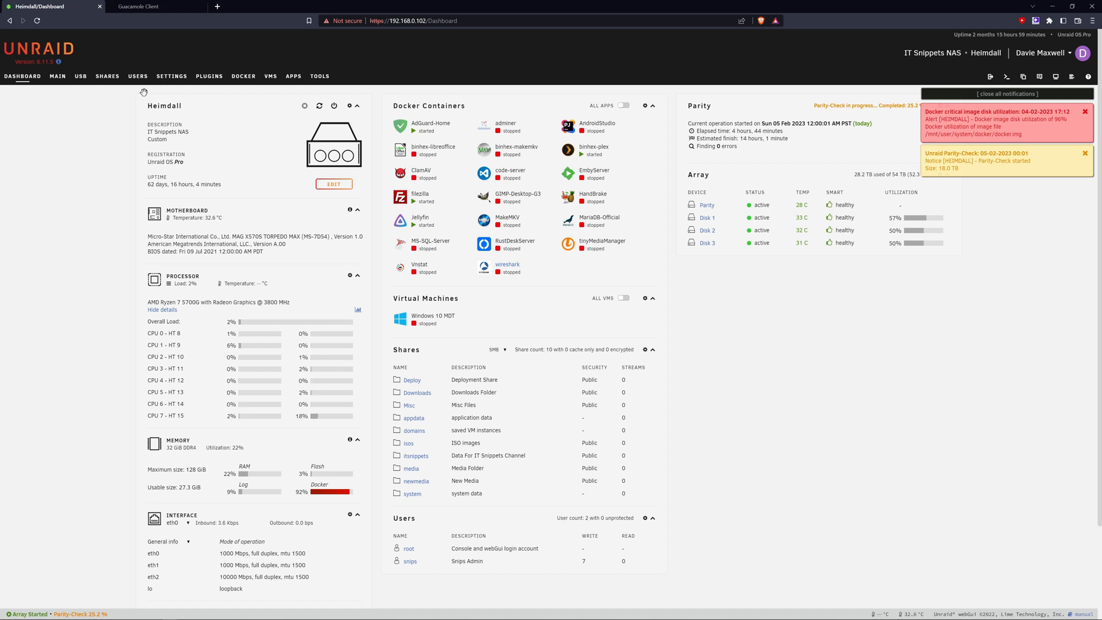
Set Enable Docker to No in Settings > Docker and apply, stopping the service.
left_click(171, 76)
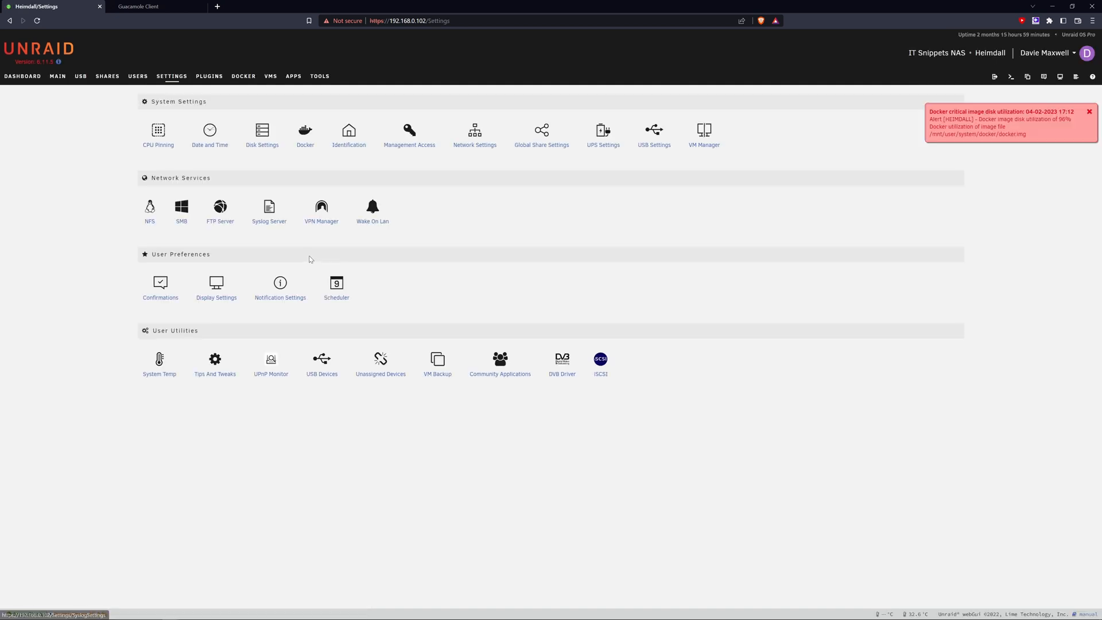
left_click(305, 134)
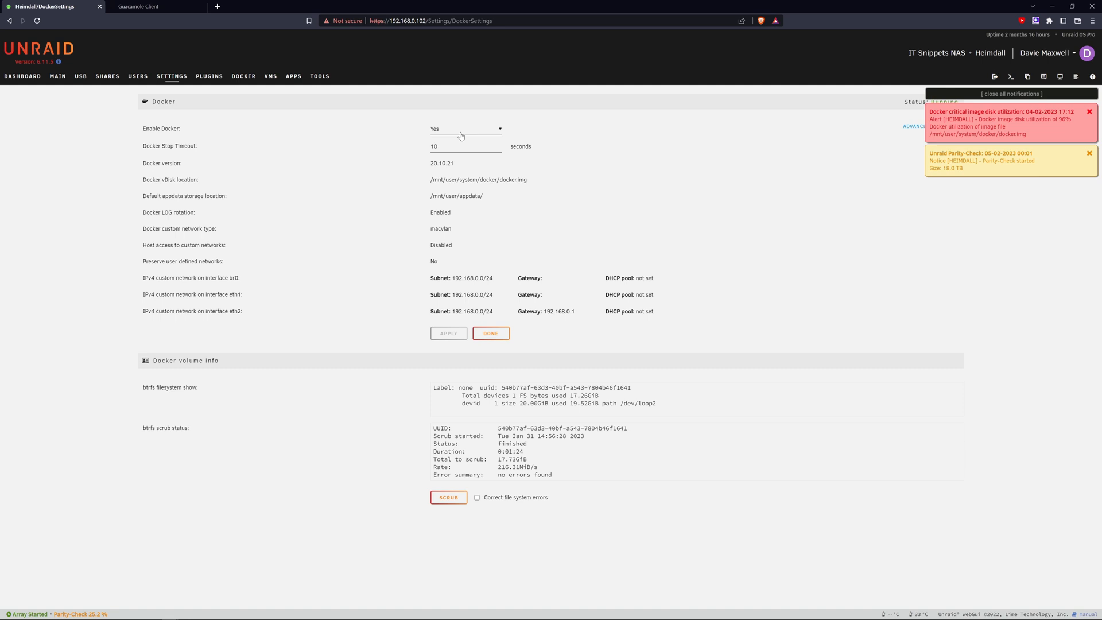
left_click(465, 128)
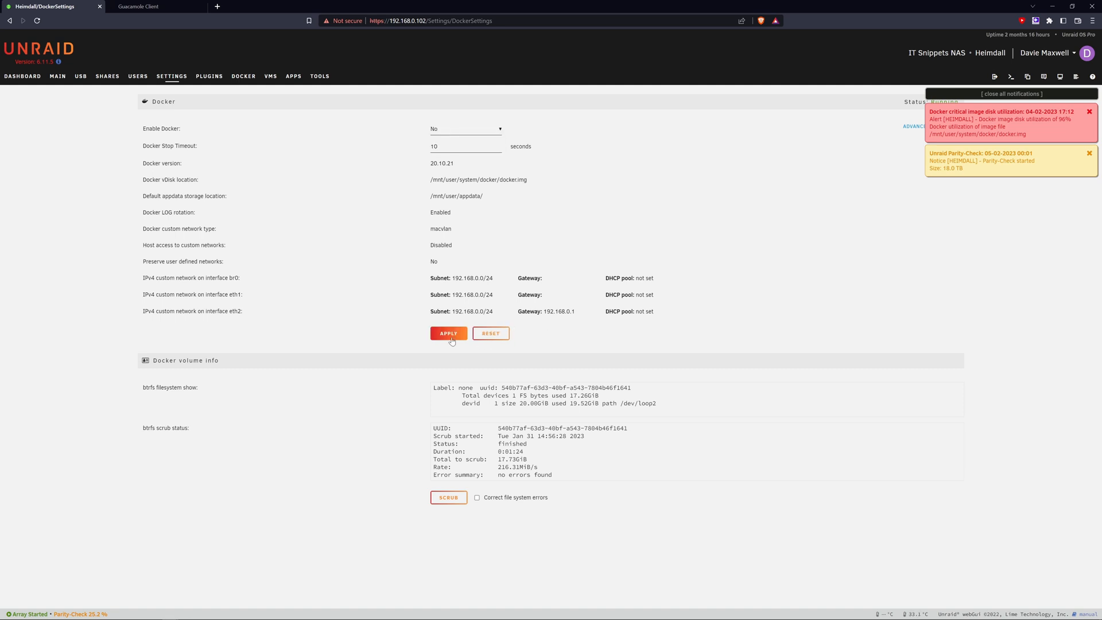
left_click(448, 333)
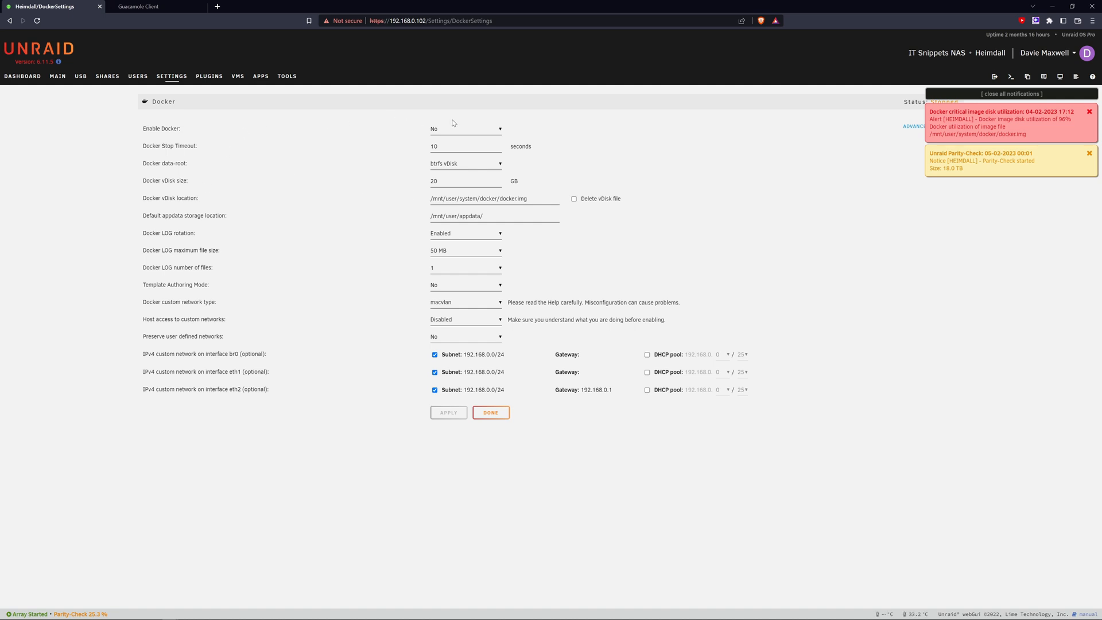
mouse_move(211, 329)
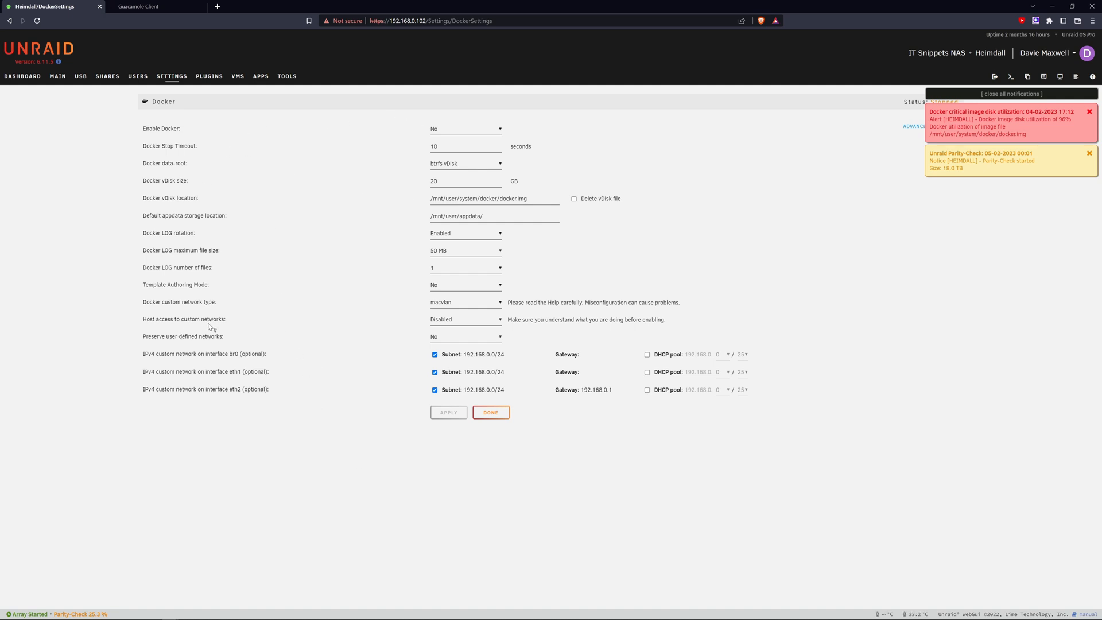
mouse_move(149, 196)
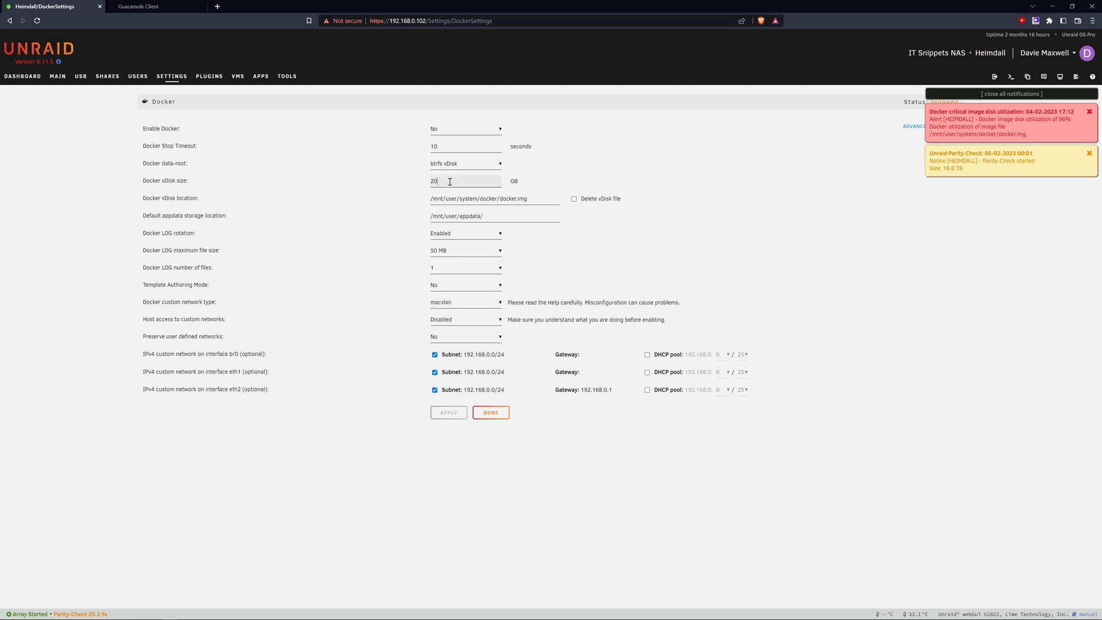
Change the Docker vDisk size from 20 GB to 40 GB and apply it.
double_click(433, 180)
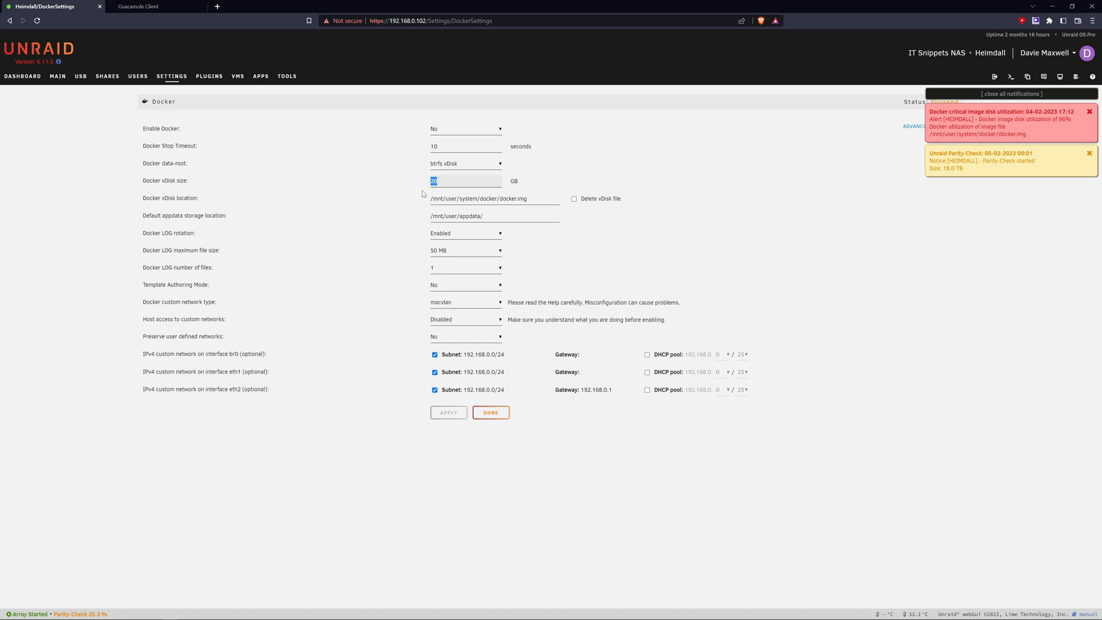
type("40")
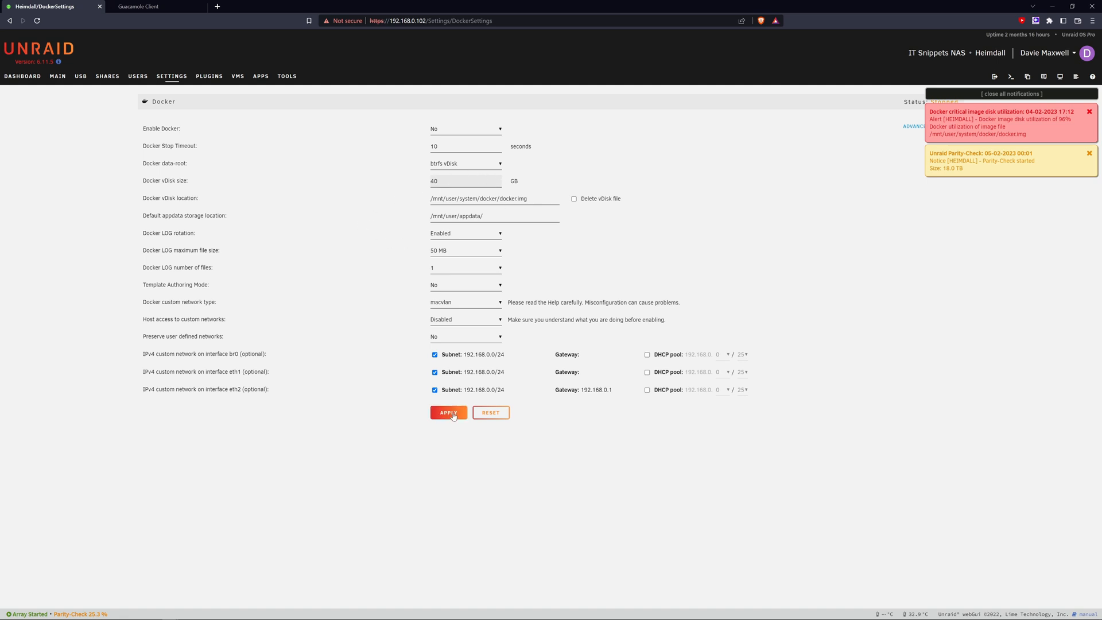
left_click(449, 413)
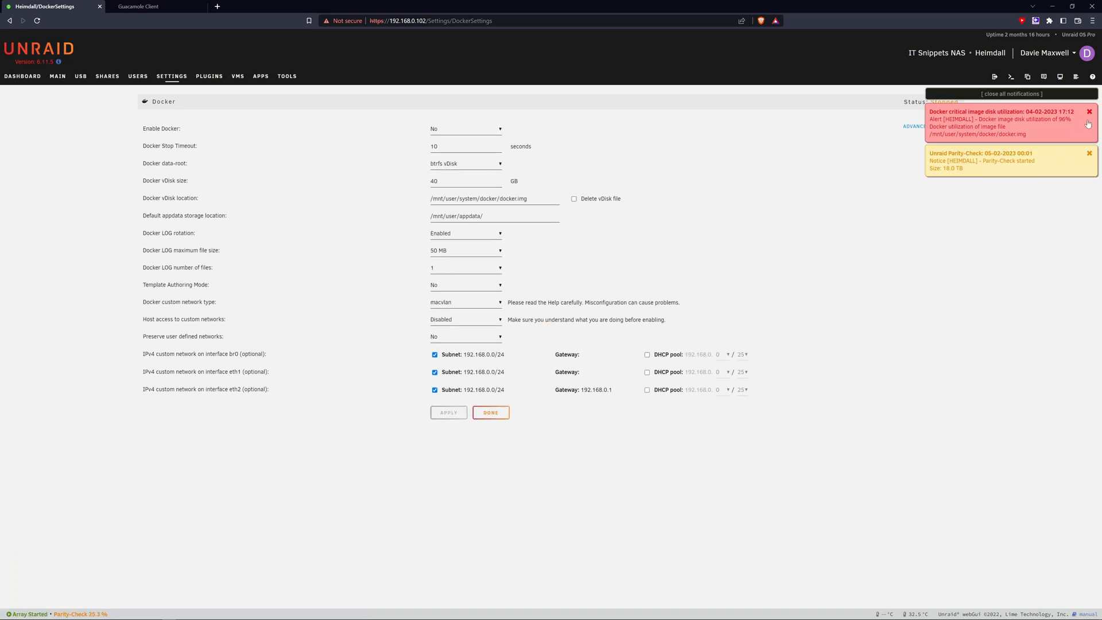
Dismiss the notifications, set Enable Docker to Yes and apply so it runs on the 40 GiB vDisk.
left_click(1010, 93)
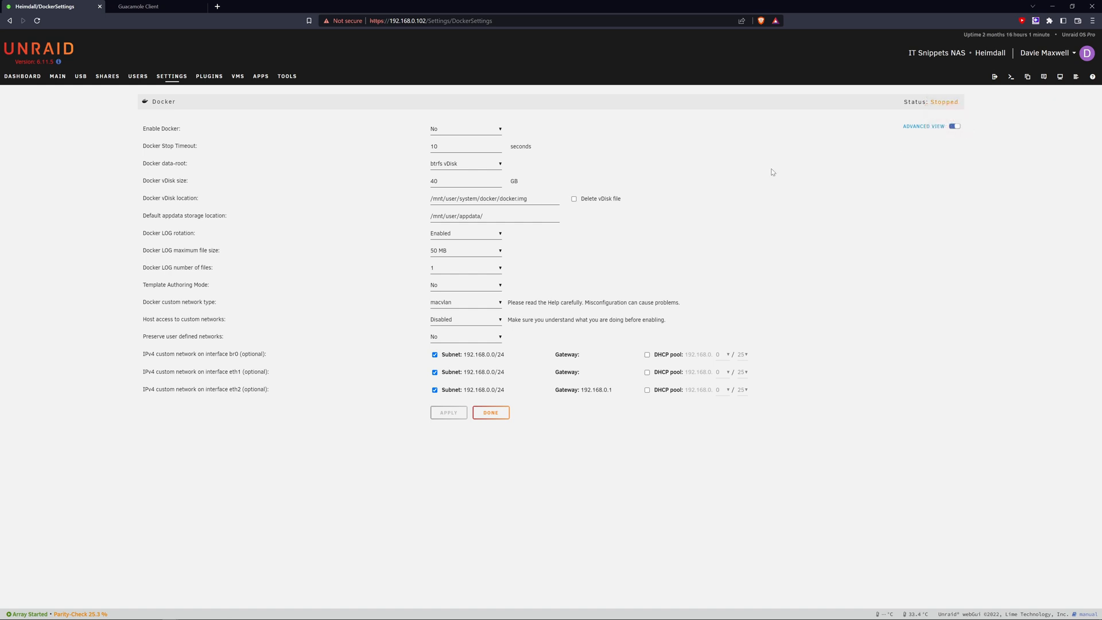
left_click(466, 128)
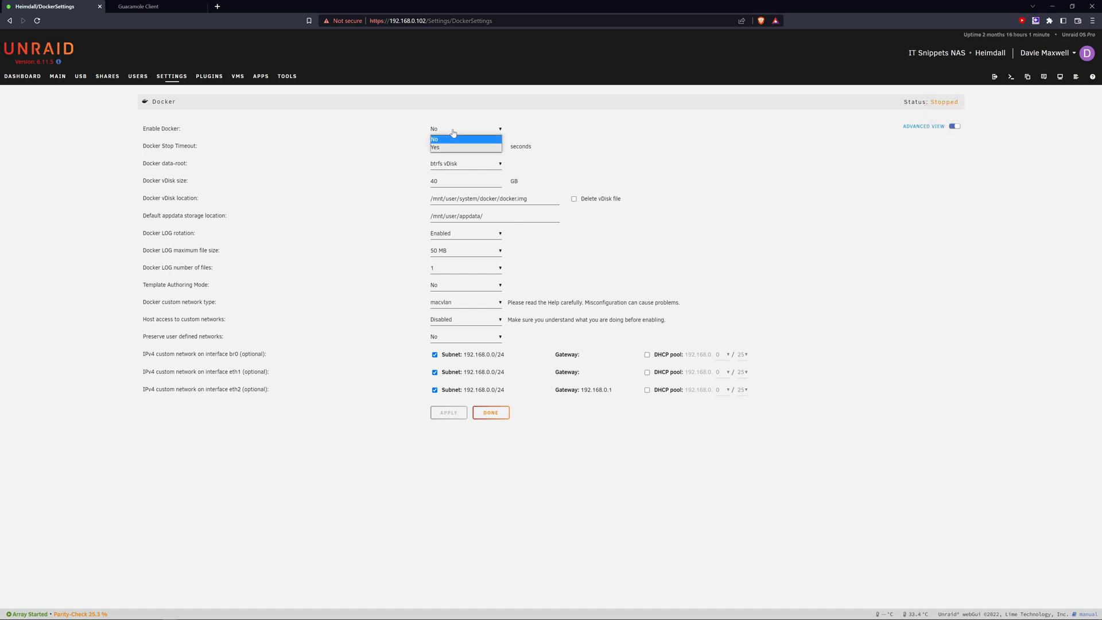
left_click(436, 147)
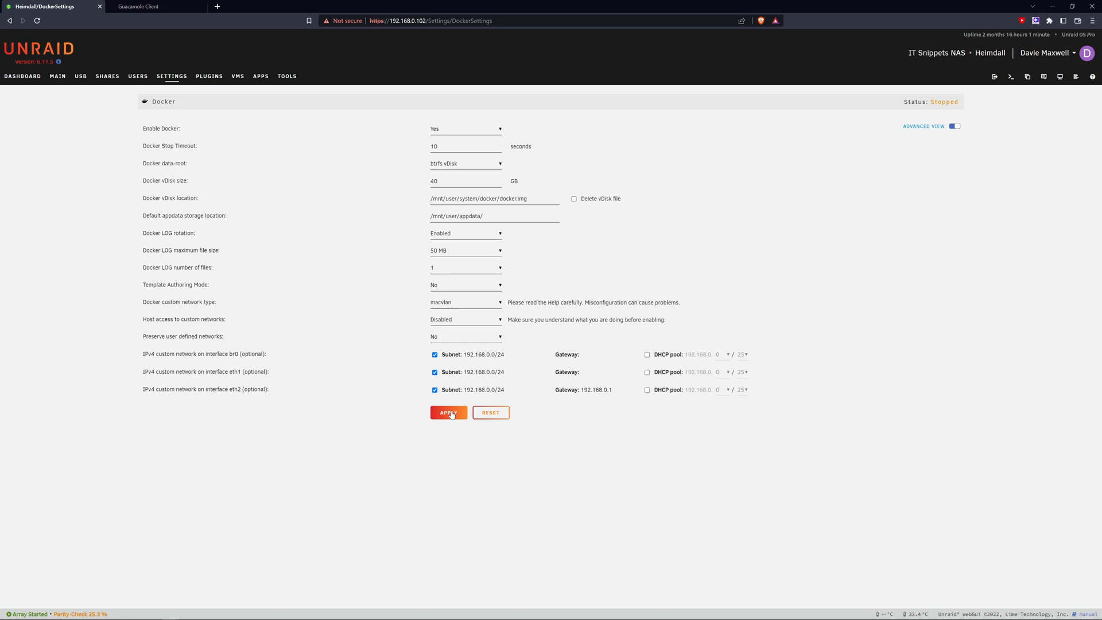
left_click(449, 412)
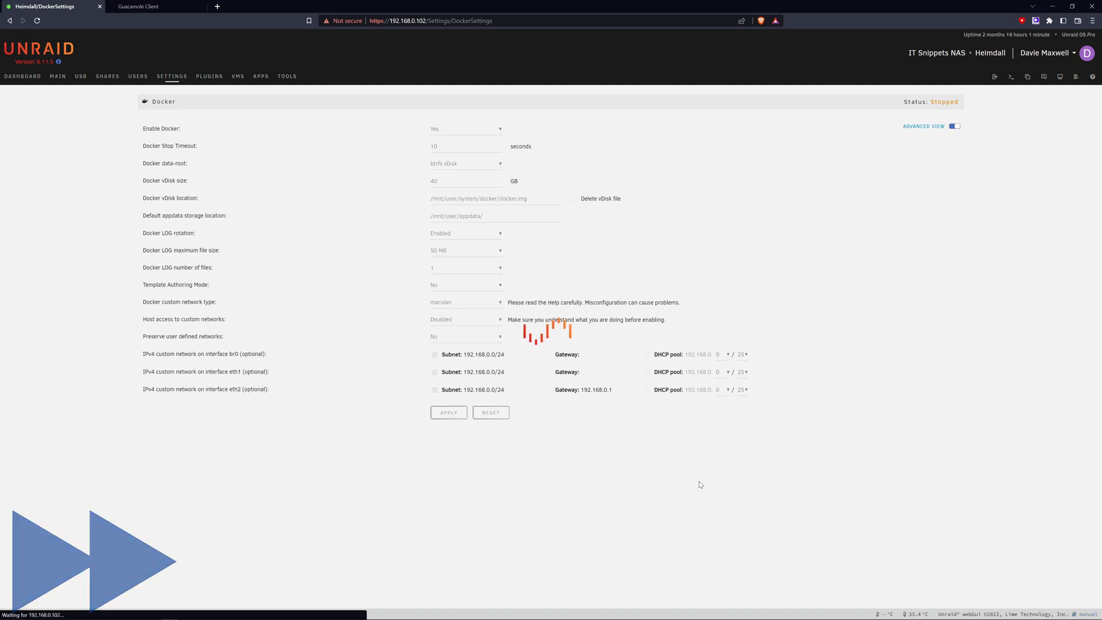
mouse_move(682, 484)
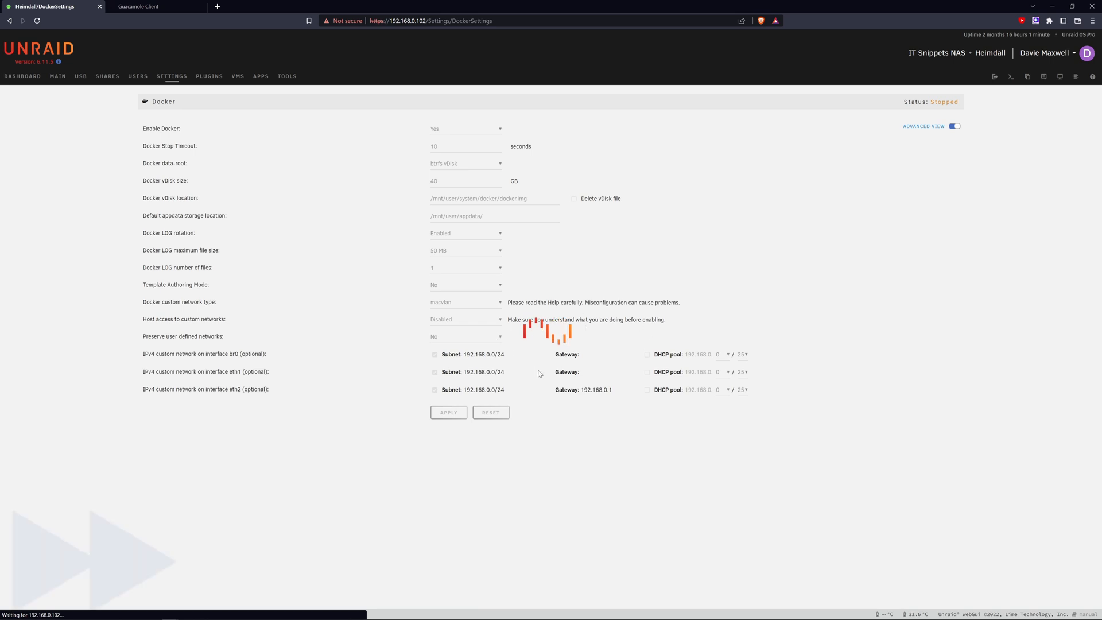
left_click(448, 412)
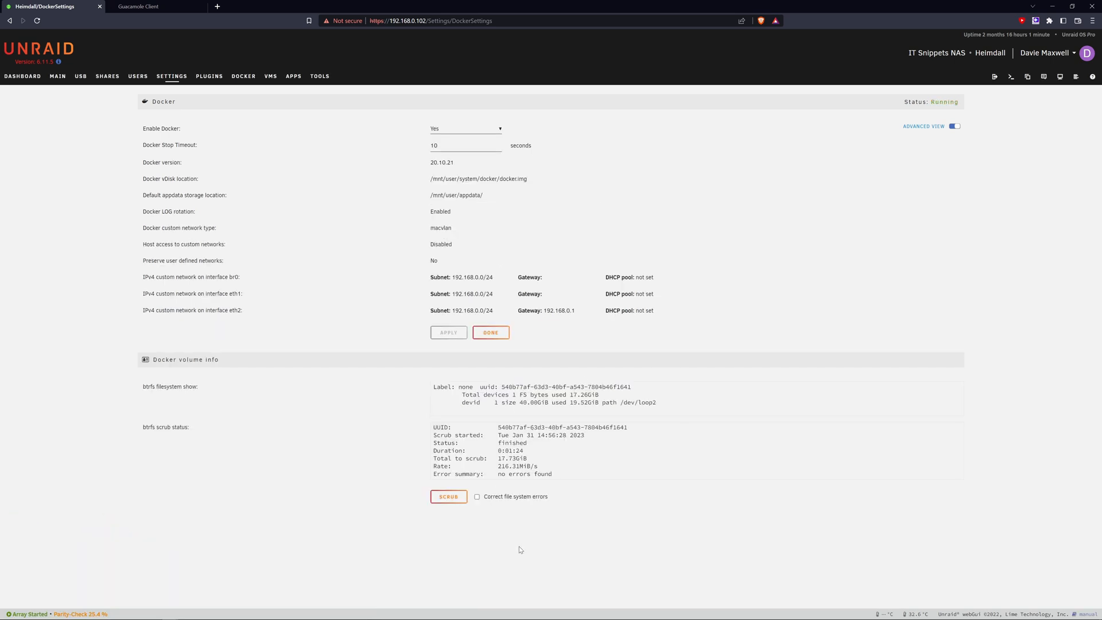
Return to the Dashboard, where Docker utilization now reads 46%.
left_click(21, 76)
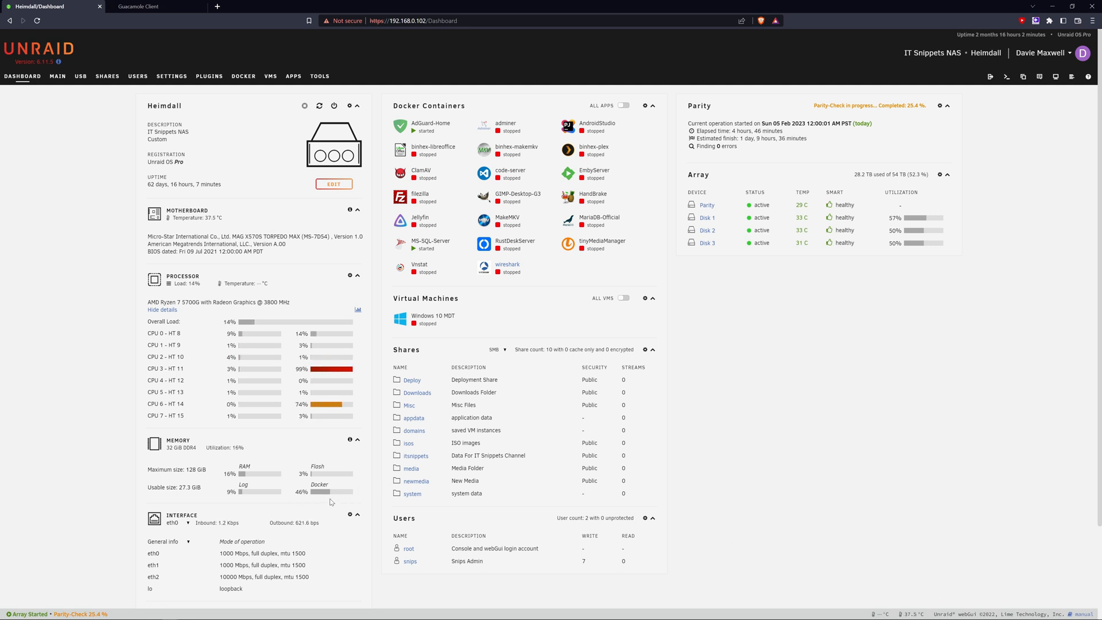
mouse_move(544, 352)
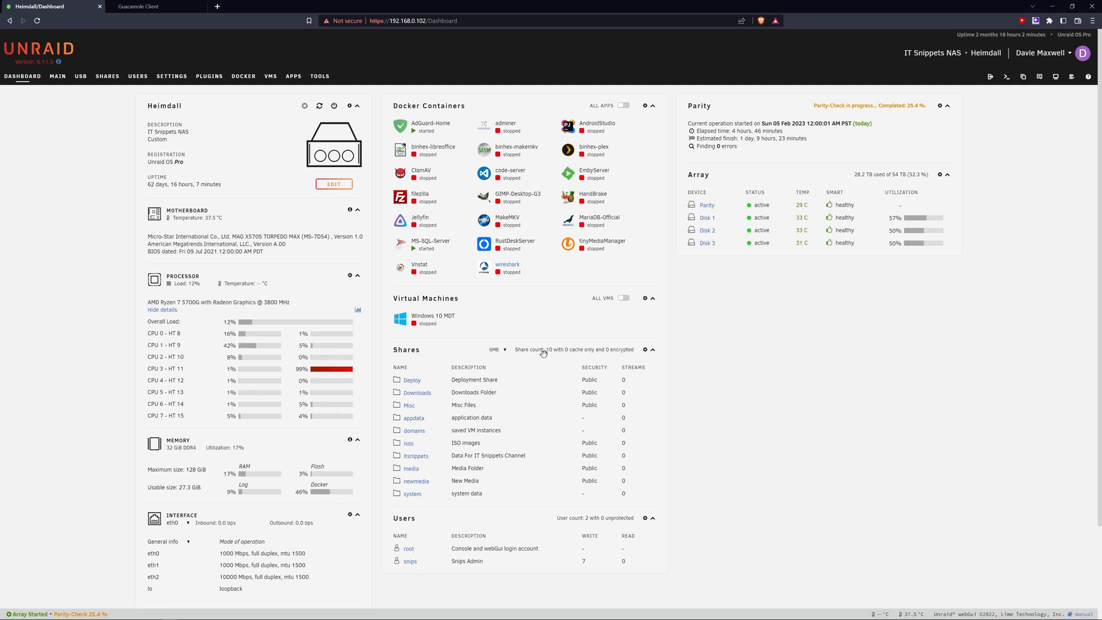